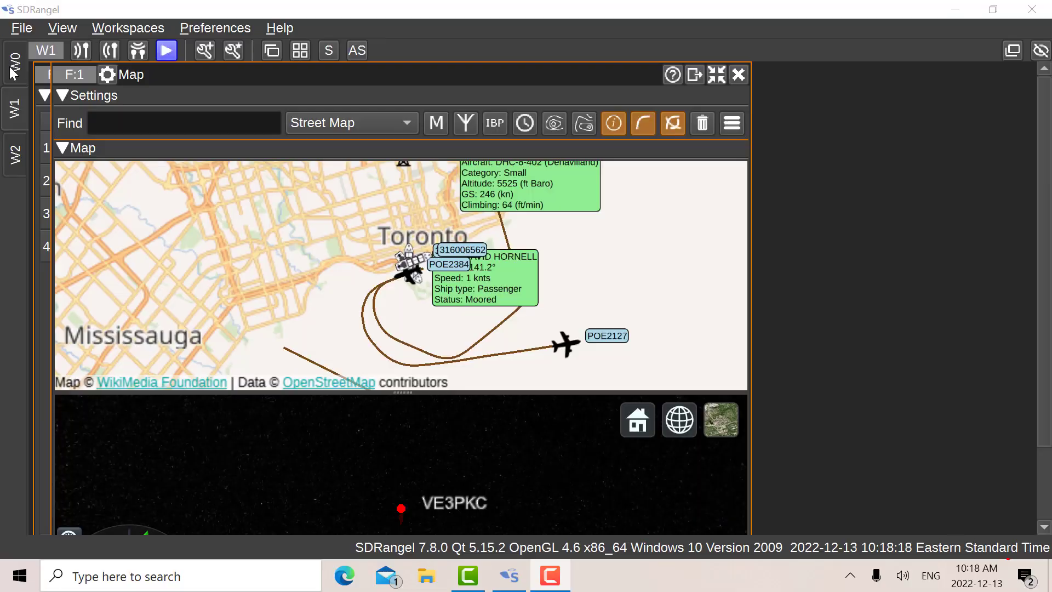
Switch to workspace W0 showing the 162 MHz RTL-SDR and AIS Demodulator
{"action": "left_click", "coordinate": [45, 51]}
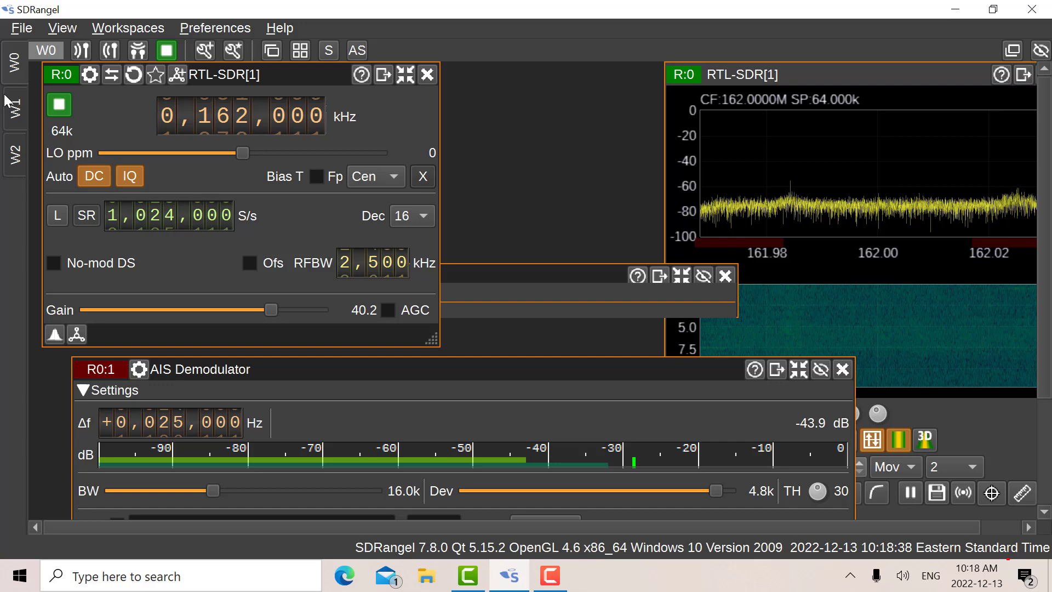
{"action": "mouse_move", "coordinate": [153, 138]}
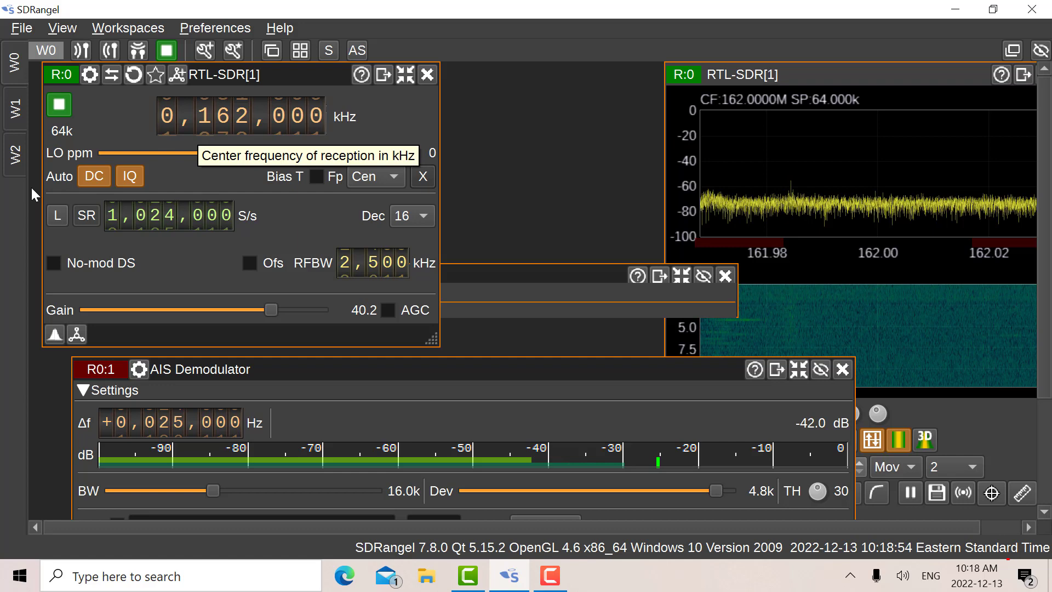
Switch to workspace W2 with the 1,090 MHz RTL-SDR and ADS-B Demodulator
{"action": "left_click", "coordinate": [15, 157]}
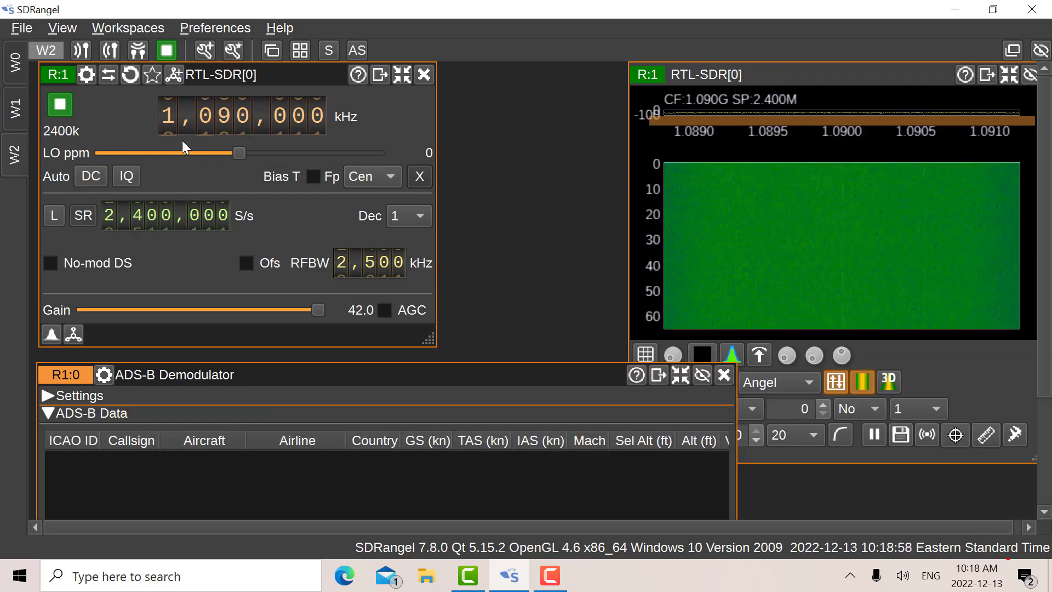
{"action": "mouse_move", "coordinate": [197, 171]}
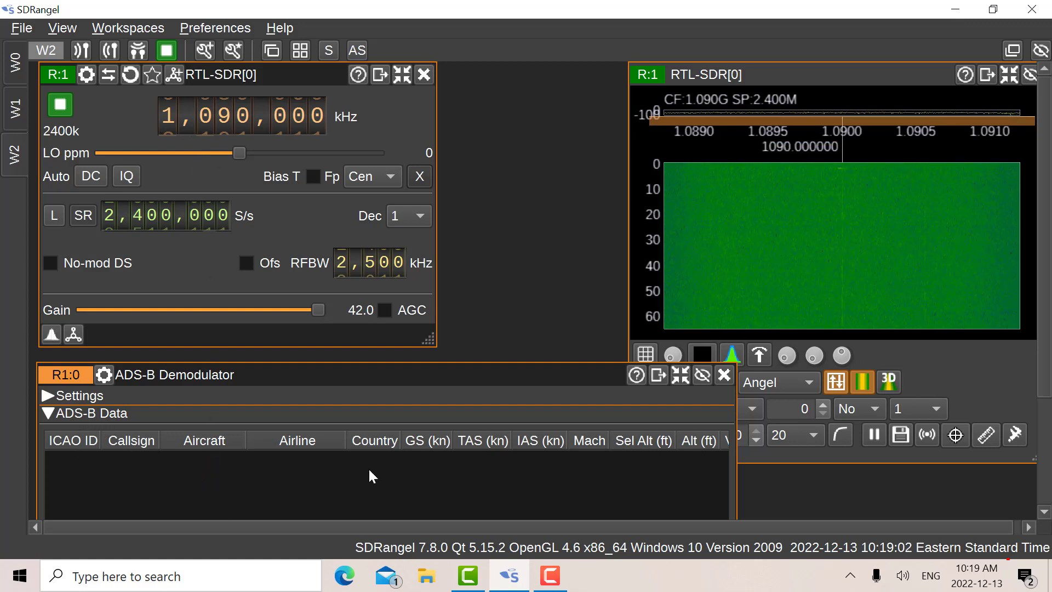
{"action": "mouse_move", "coordinate": [423, 469]}
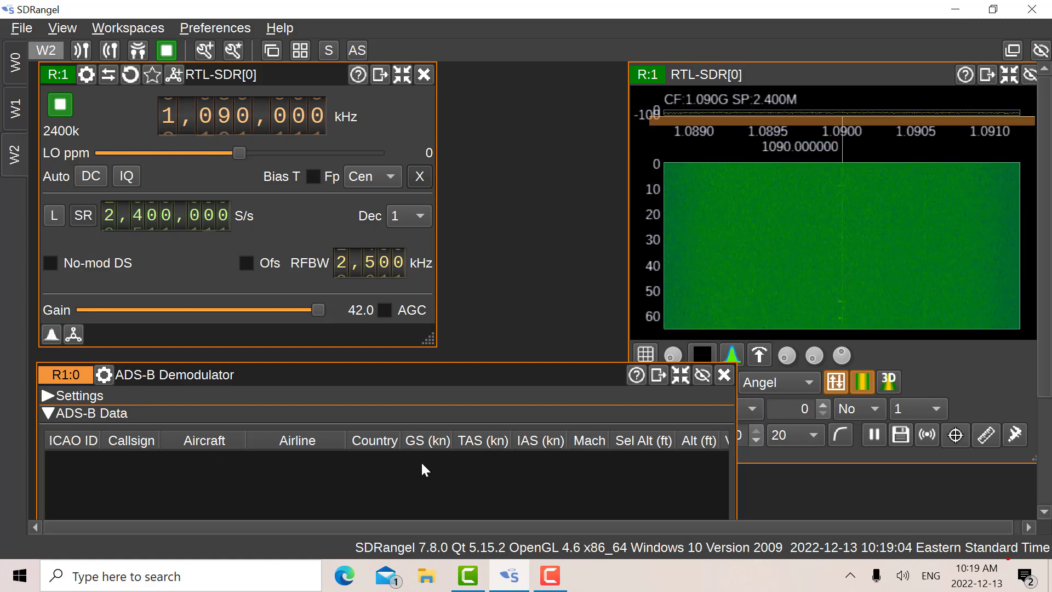
Return to workspace W0 with the AIS Demodulator on 162 MHz
{"action": "left_click", "coordinate": [15, 63]}
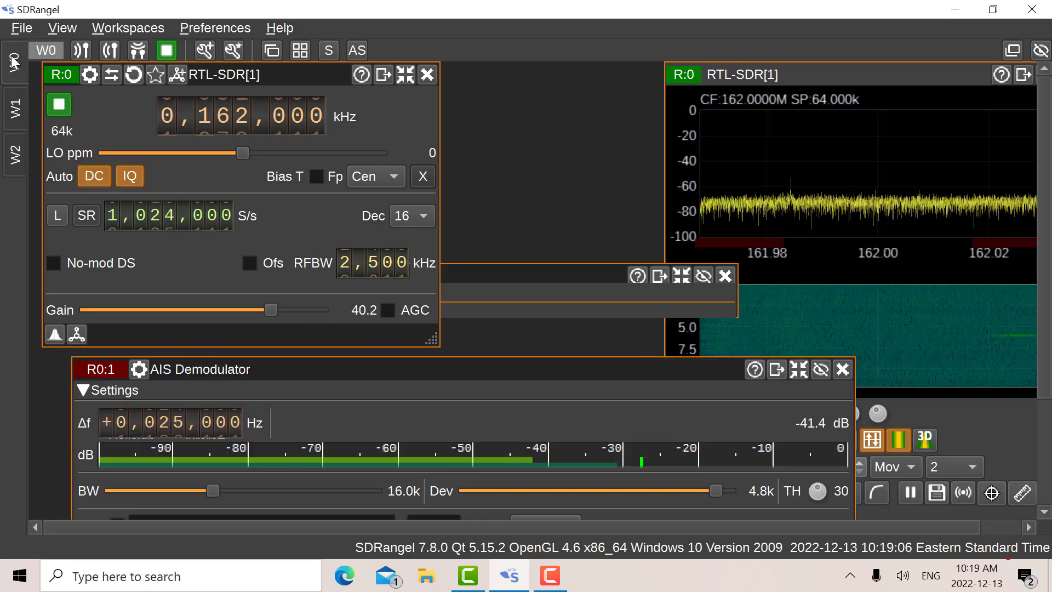
{"action": "mouse_move", "coordinate": [66, 480]}
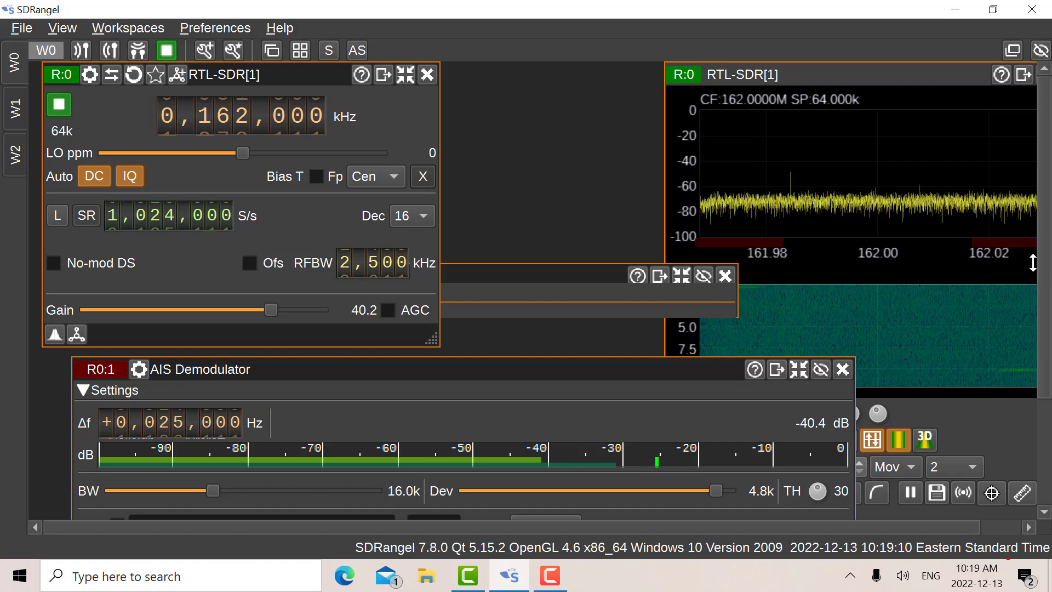
Bring up the W1 map view of Toronto with ship and aircraft tracks
{"action": "scroll", "scroll_direction": "down", "scroll_amount": 3}
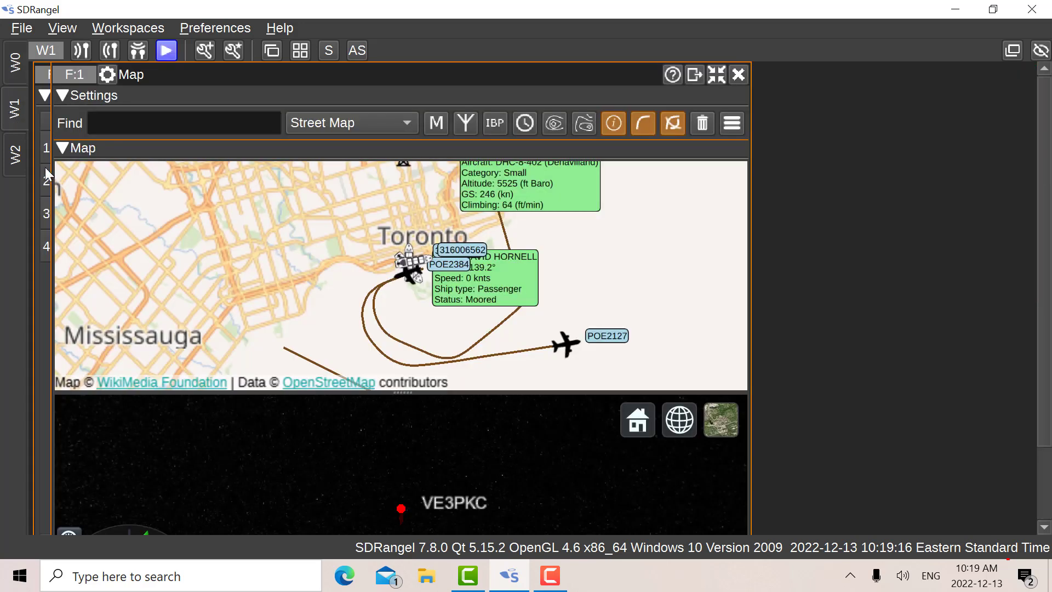
{"action": "mouse_move", "coordinate": [642, 337]}
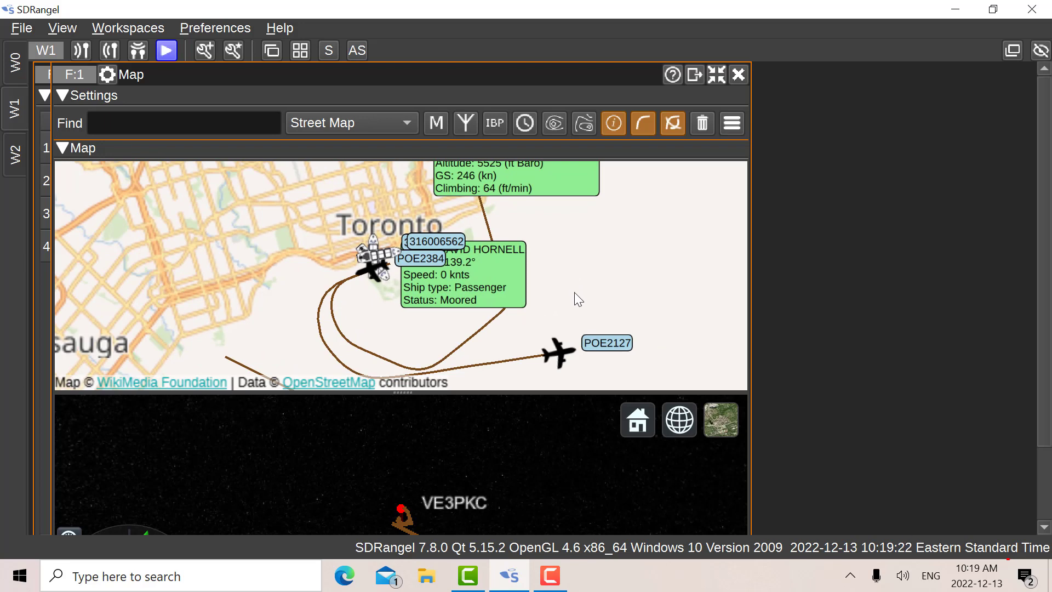
{"action": "mouse_move", "coordinate": [387, 278]}
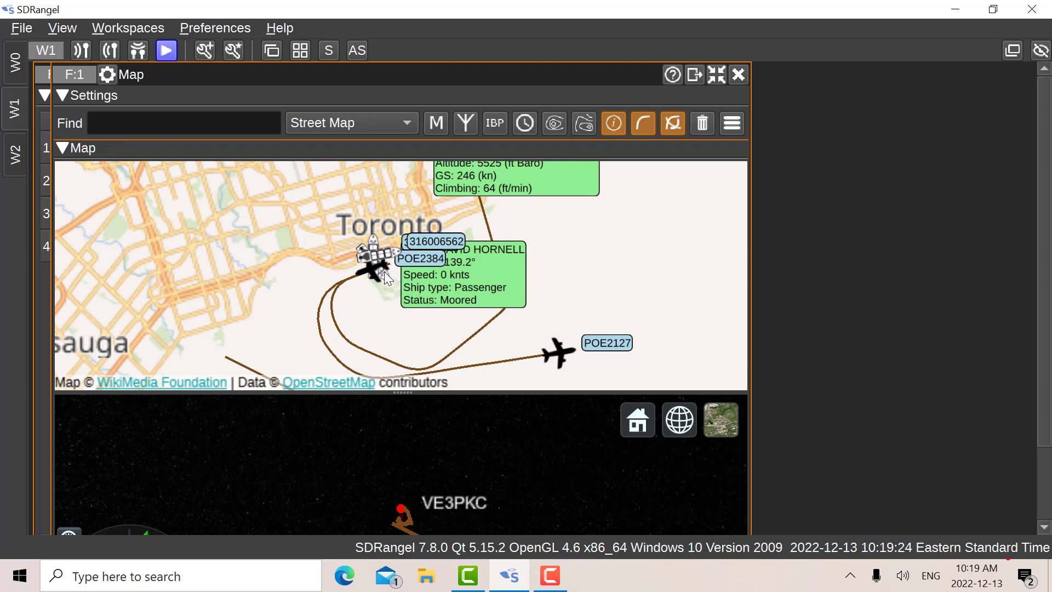
Zoom into Toronto harbour to see DAVID HORNELL, 316050404 and POE2384
{"action": "scroll", "scroll_direction": "up", "scroll_amount": 3}
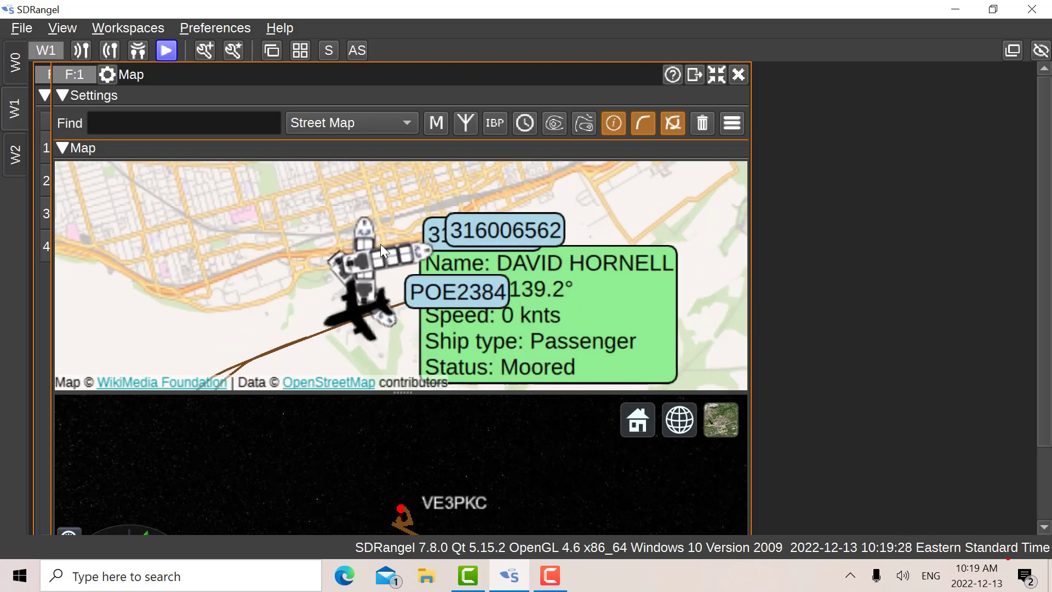
{"action": "scroll", "scroll_direction": "up", "scroll_amount": 3}
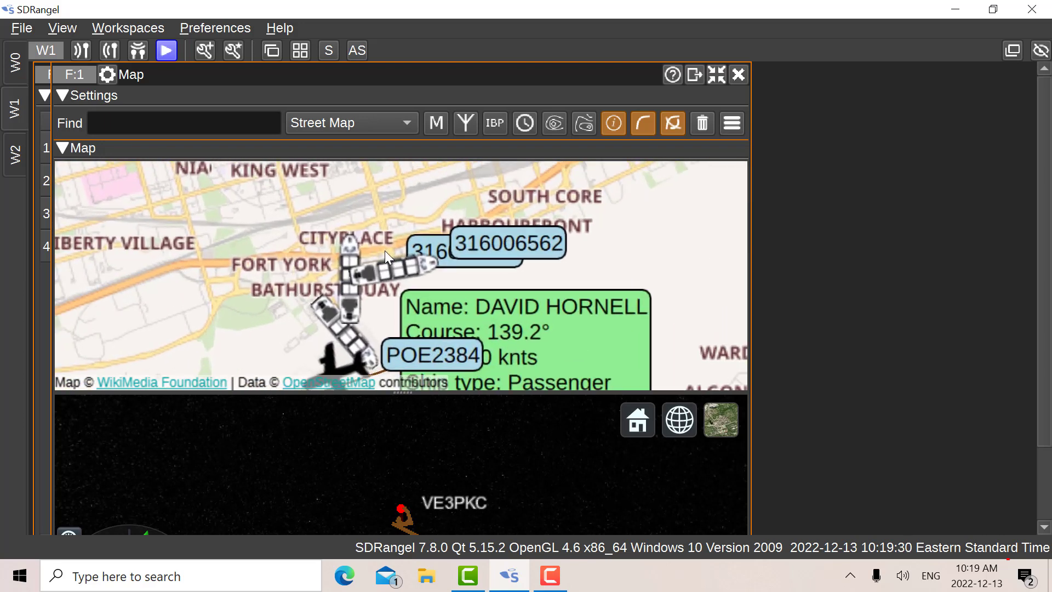
{"action": "mouse_move", "coordinate": [342, 320]}
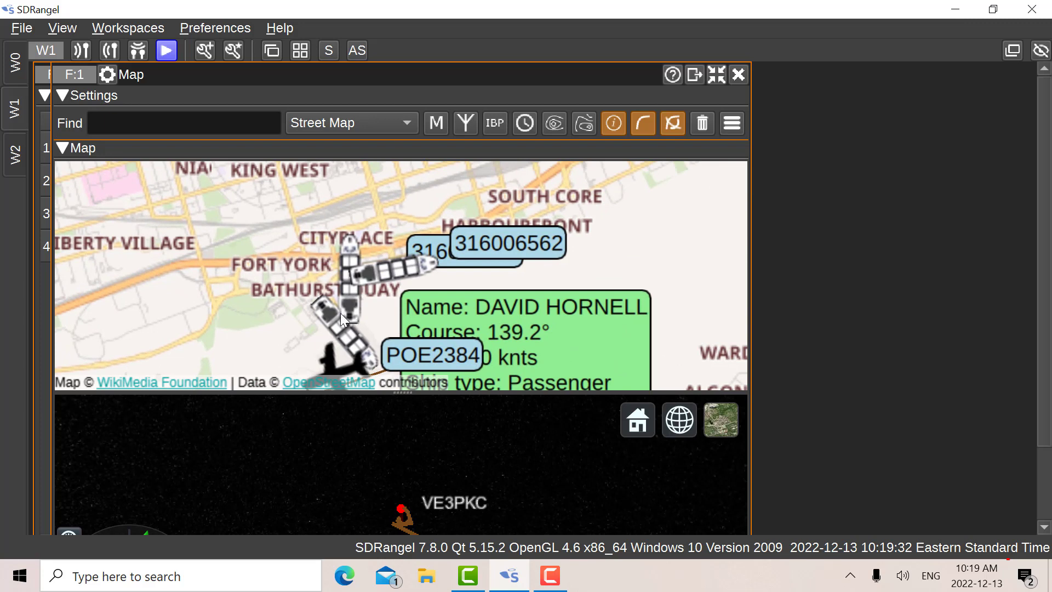
{"action": "mouse_move", "coordinate": [503, 254]}
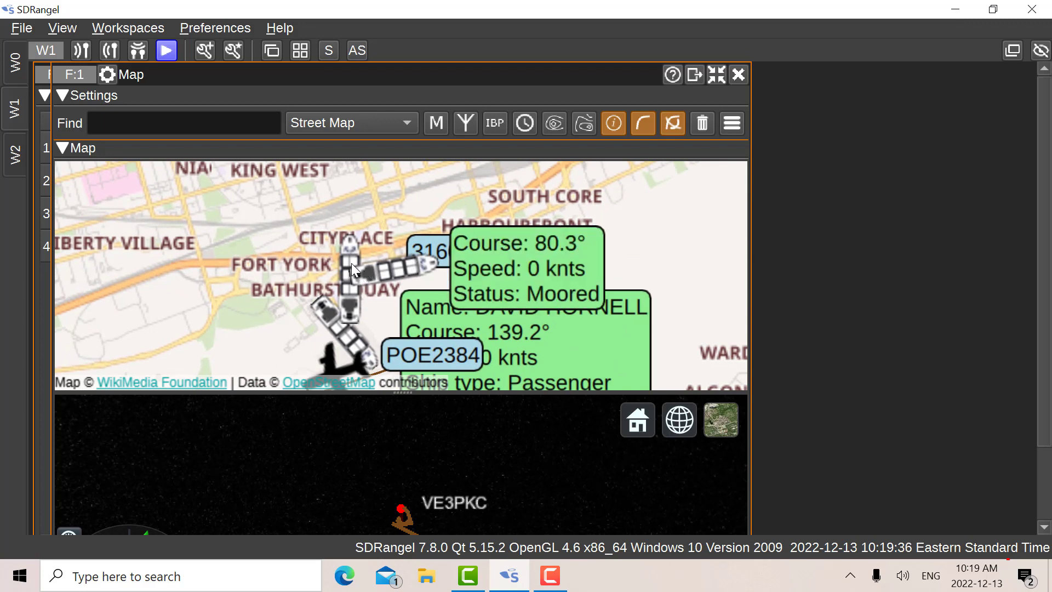
{"action": "mouse_move", "coordinate": [386, 275]}
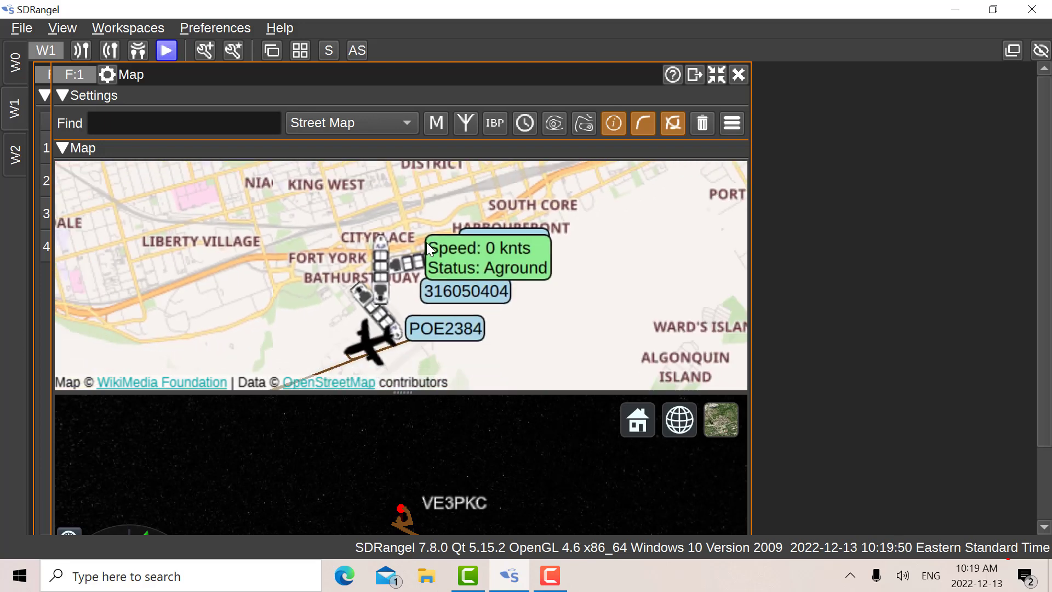
{"action": "mouse_move", "coordinate": [592, 287]}
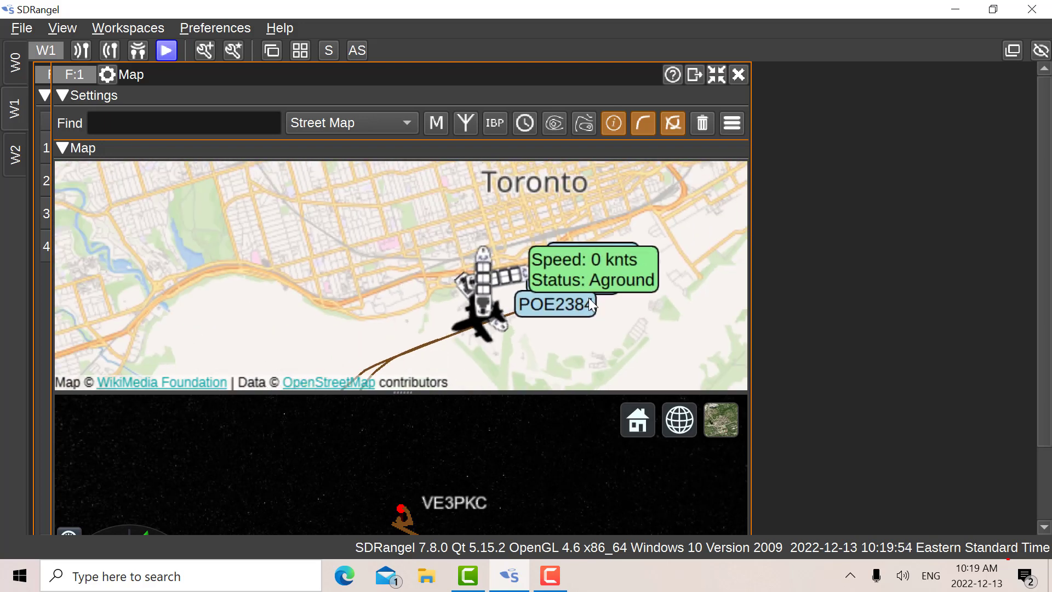
Show aircraft POE2384's details: Porter DHC-8-402 at Toronto Island airport
{"action": "scroll", "scroll_direction": "up", "scroll_amount": 3}
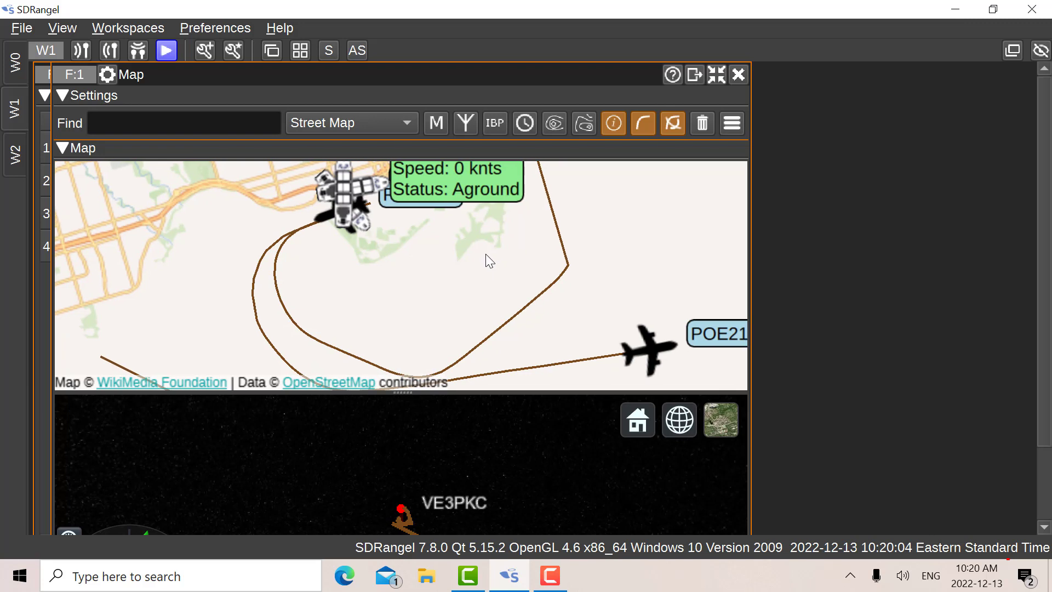
{"action": "mouse_move", "coordinate": [483, 260]}
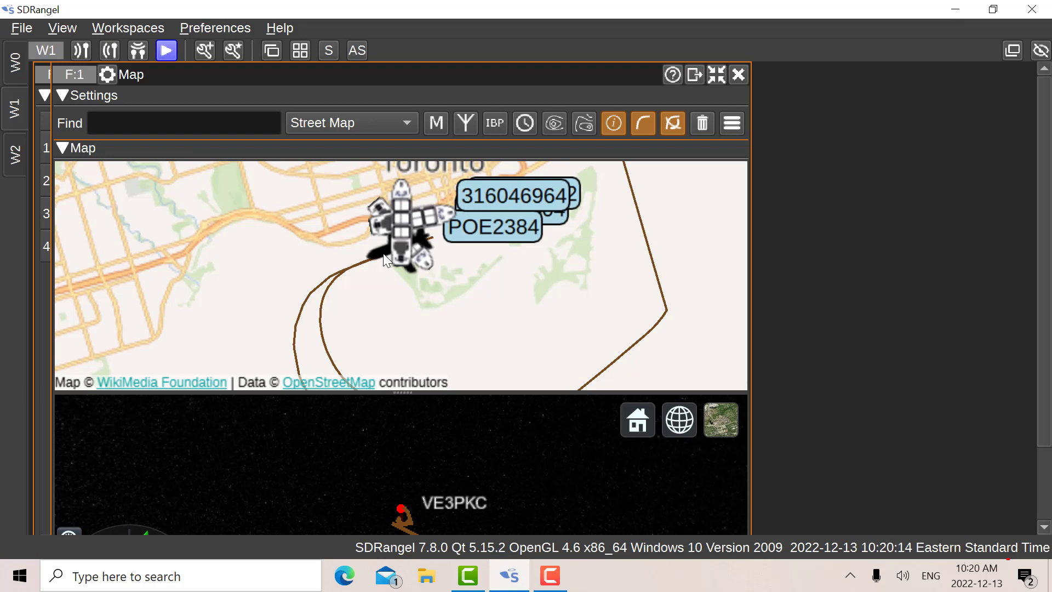
{"action": "left_click", "coordinate": [399, 224]}
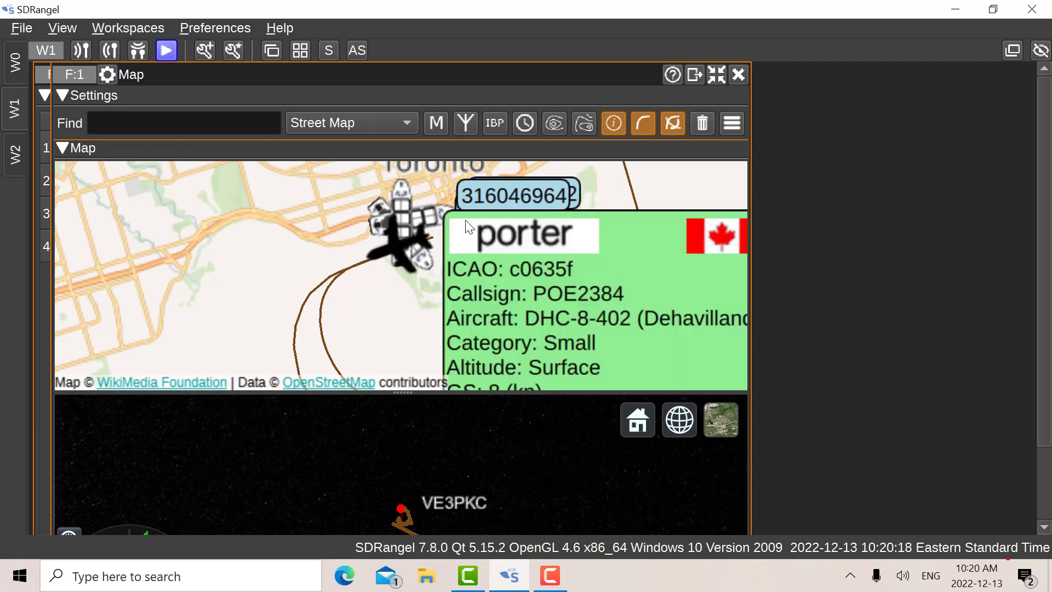
{"action": "mouse_move", "coordinate": [771, 299]}
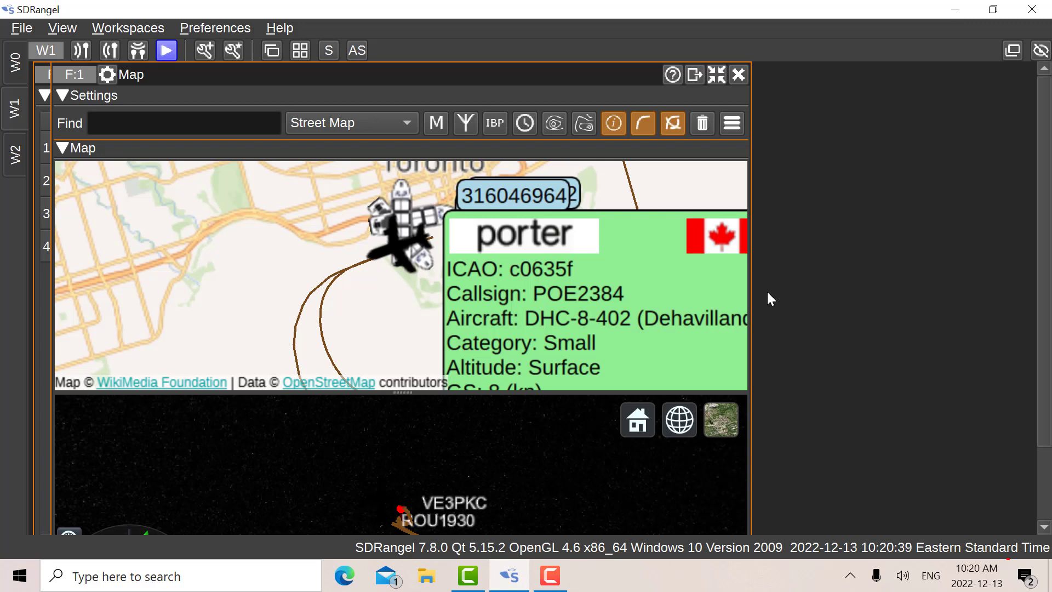
{"action": "mouse_move", "coordinate": [932, 233]}
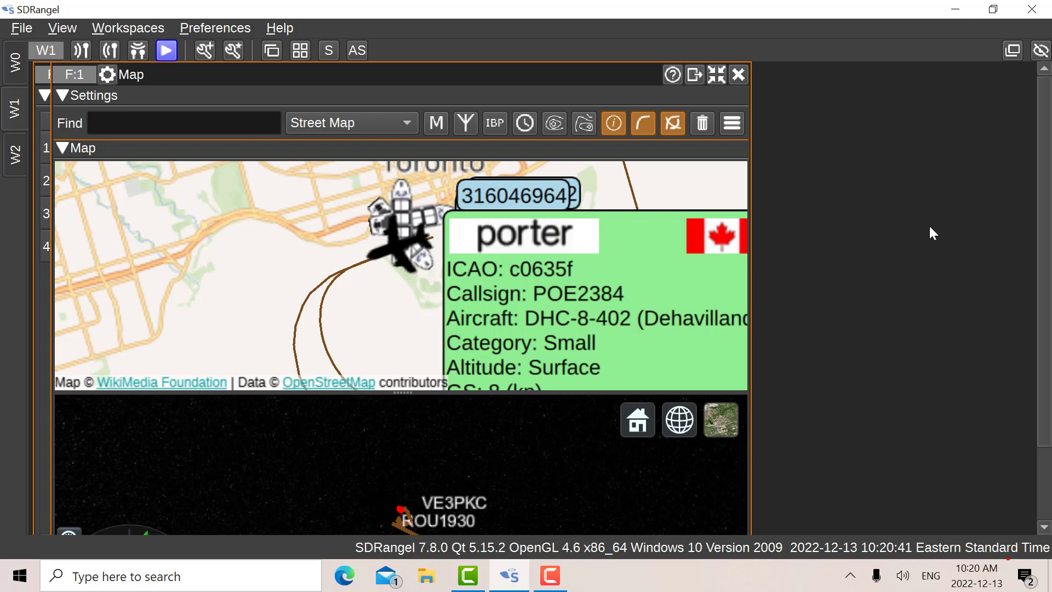
{"action": "mouse_move", "coordinate": [557, 552]}
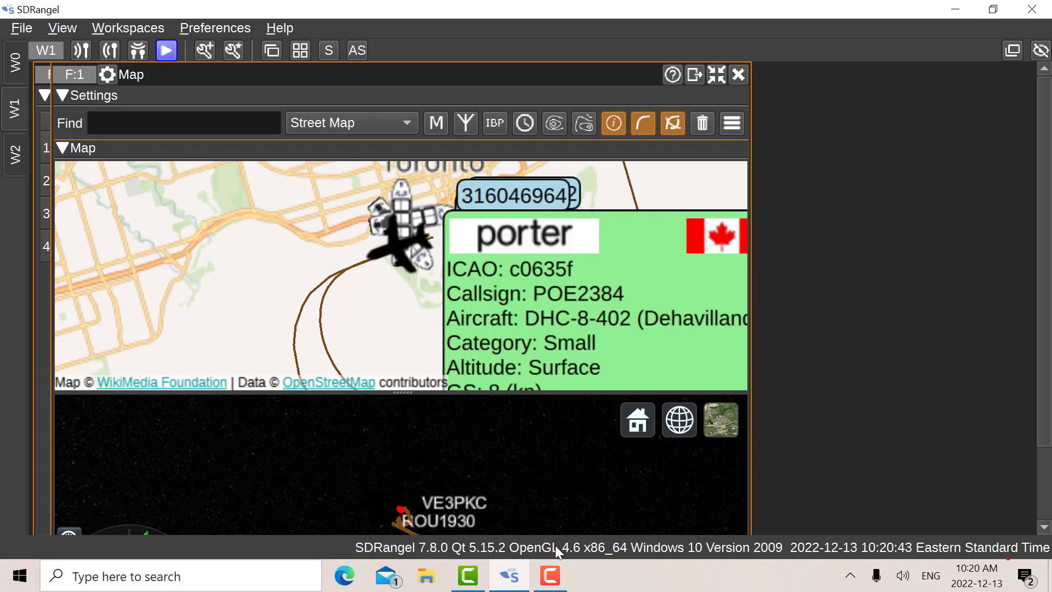